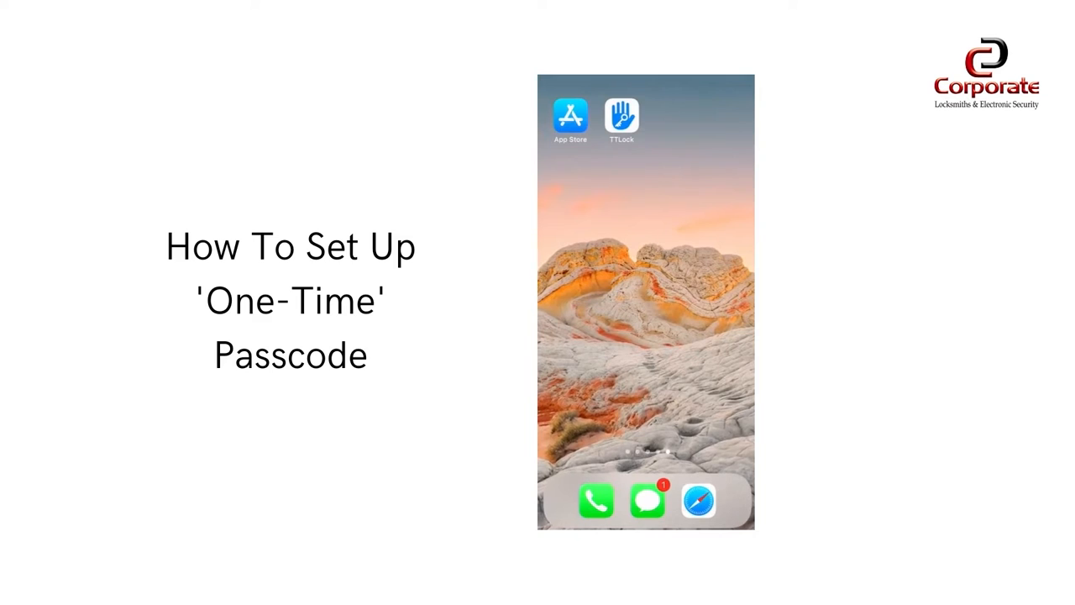
Launch TTLock and reach the lock's one-time passcode generator with the Name field active.
left_click(622, 118)
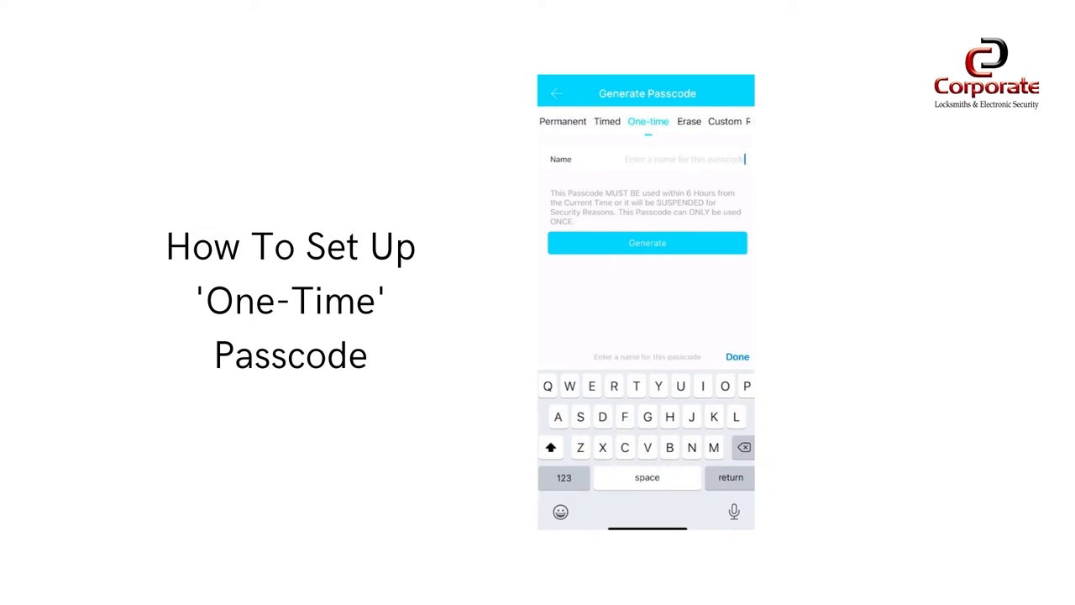
type("Contract")
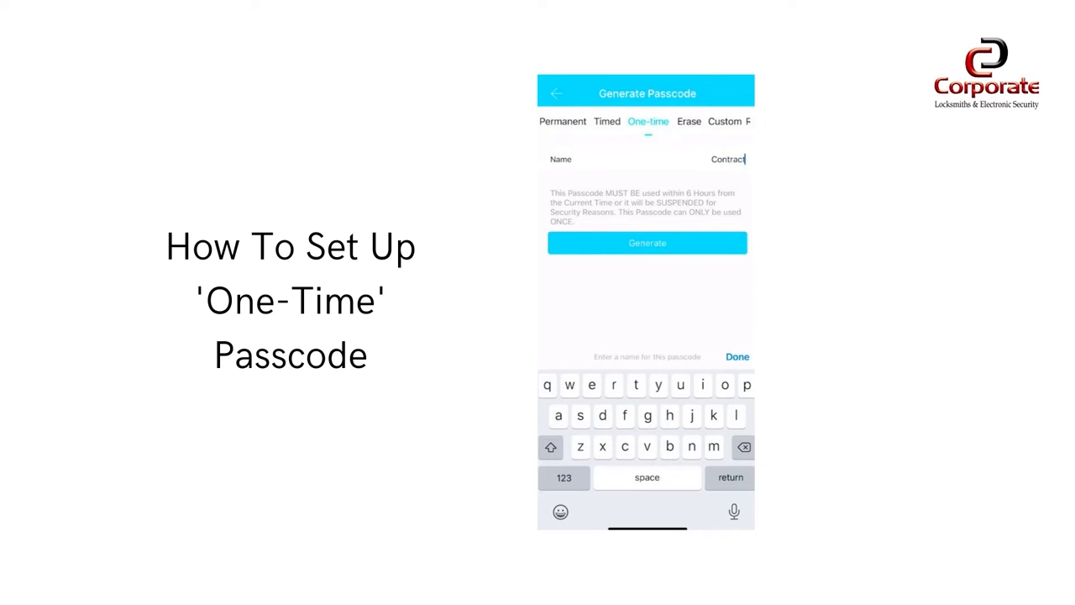
left_click(646, 241)
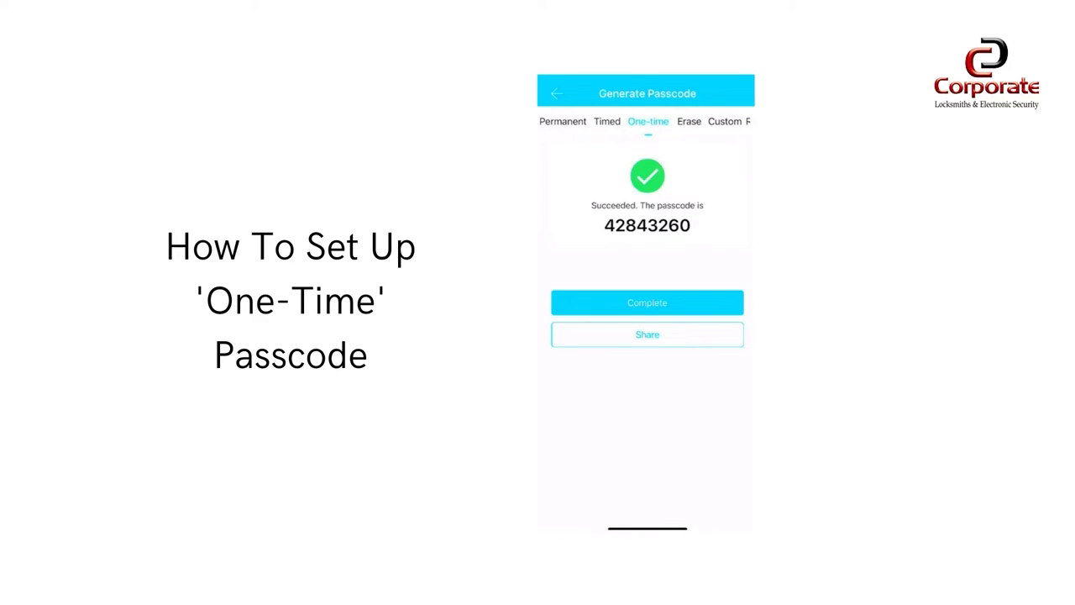
left_click(647, 334)
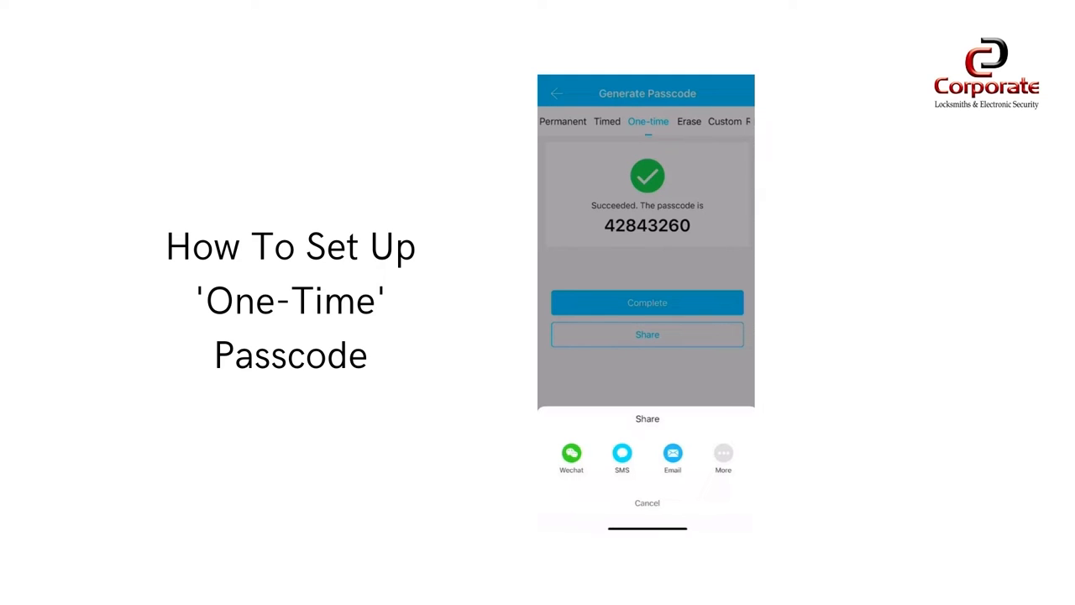
left_click(604, 124)
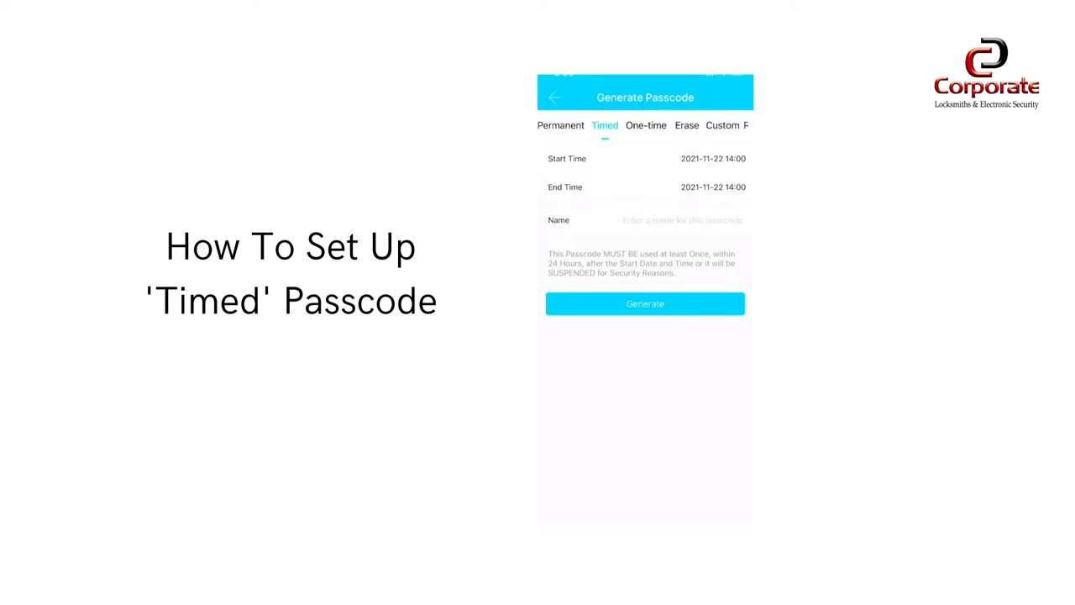
left_click(645, 158)
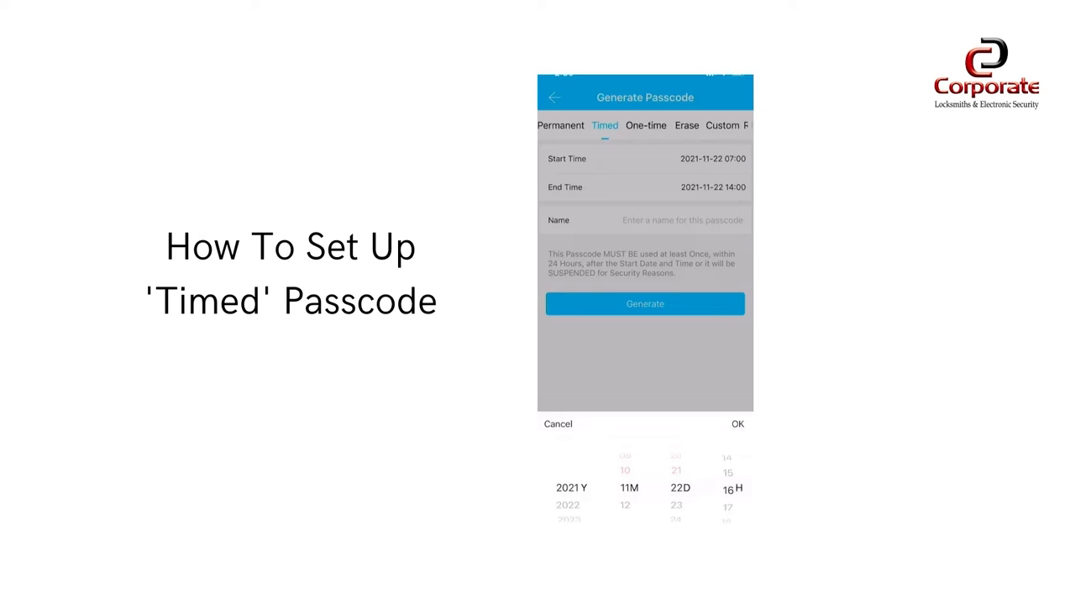
left_click(680, 220)
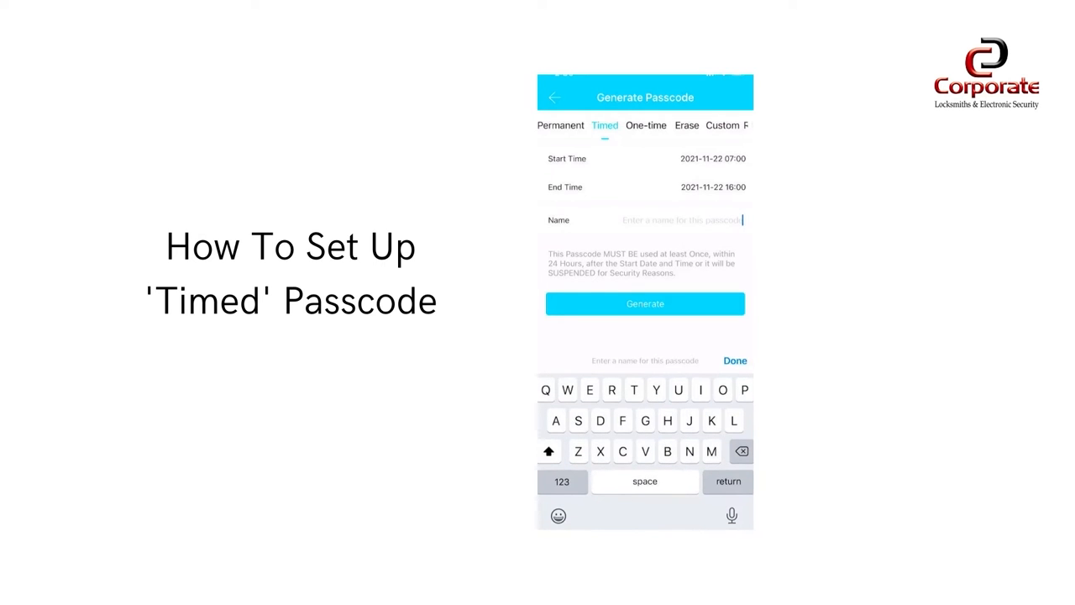
type("Plu")
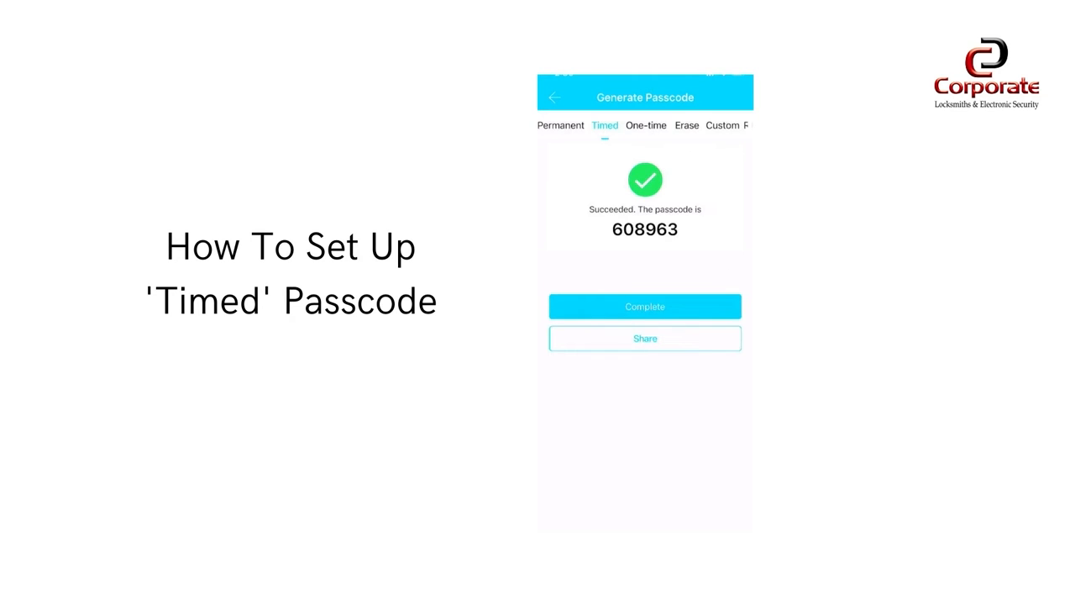
left_click(644, 337)
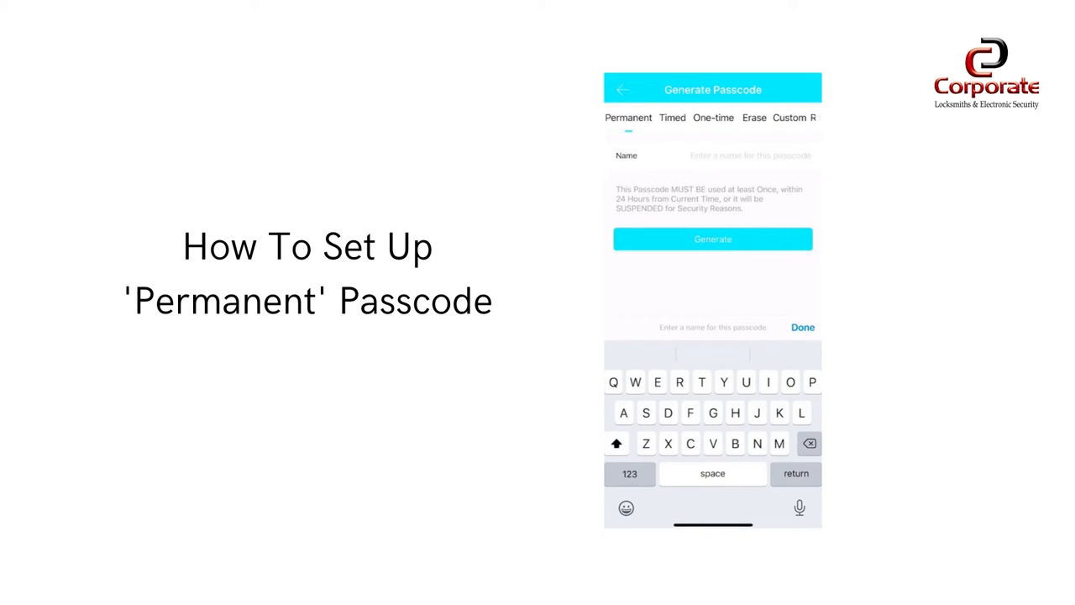
Name the new permanent passcode 'David'.
type("David")
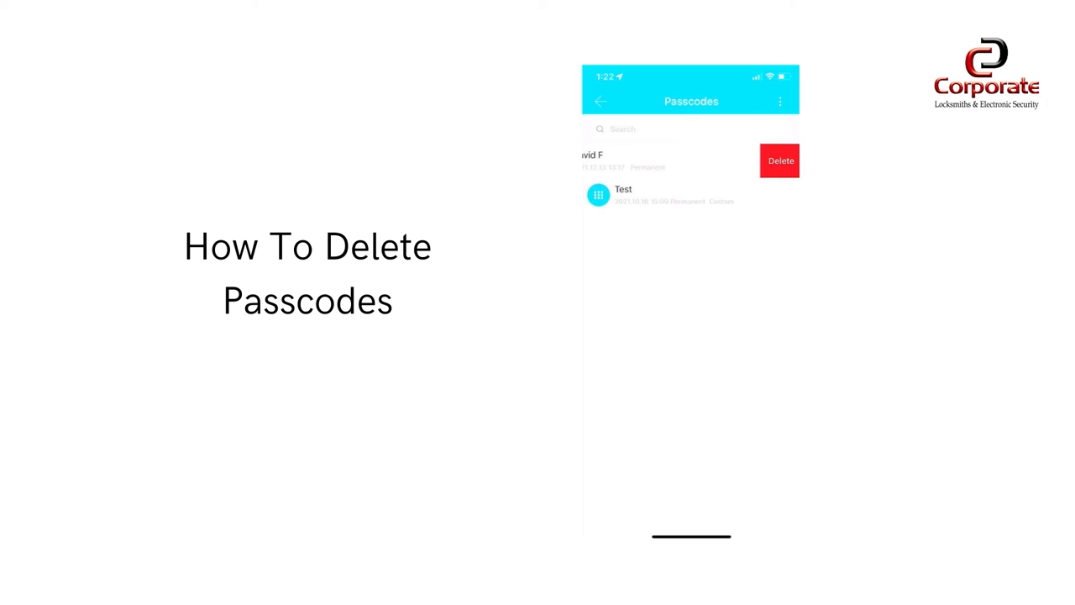
Delete the top permanent passcode from the list and confirm the deletion.
left_click(779, 161)
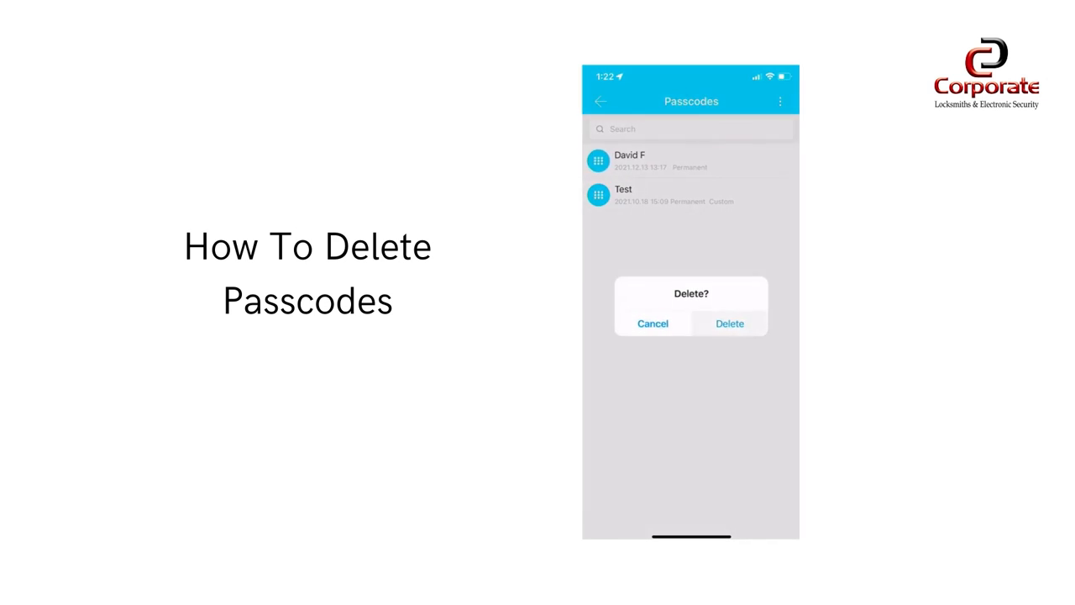
left_click(729, 323)
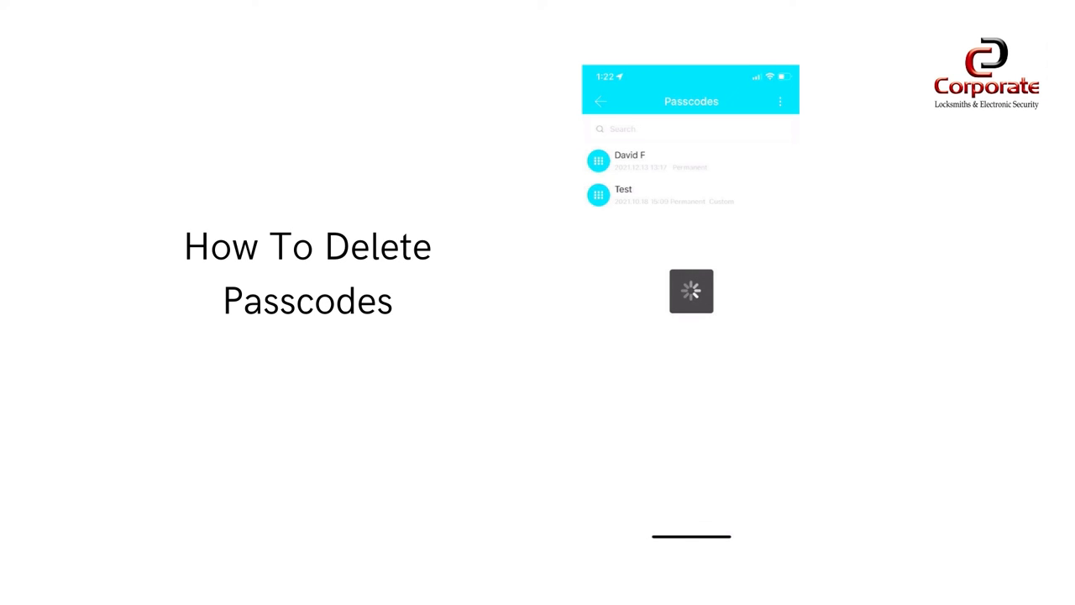